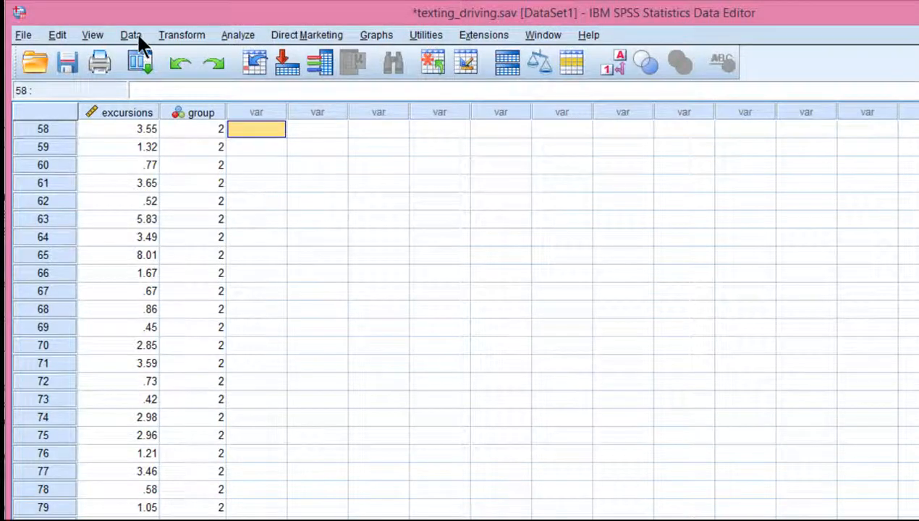
Step: Switch Split File to analyse all cases without creating groups
{"action": "left_click", "coordinate": [130, 35]}
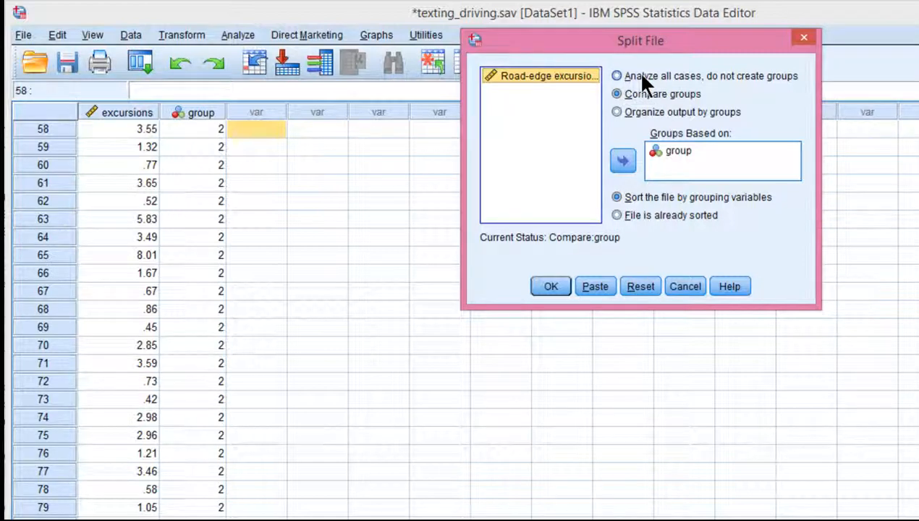
{"action": "left_click", "coordinate": [616, 75]}
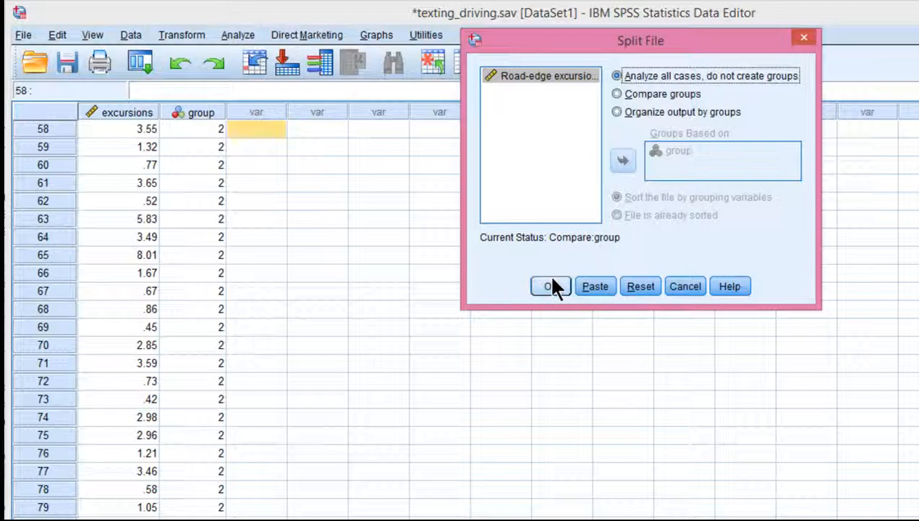
{"action": "left_click", "coordinate": [550, 286]}
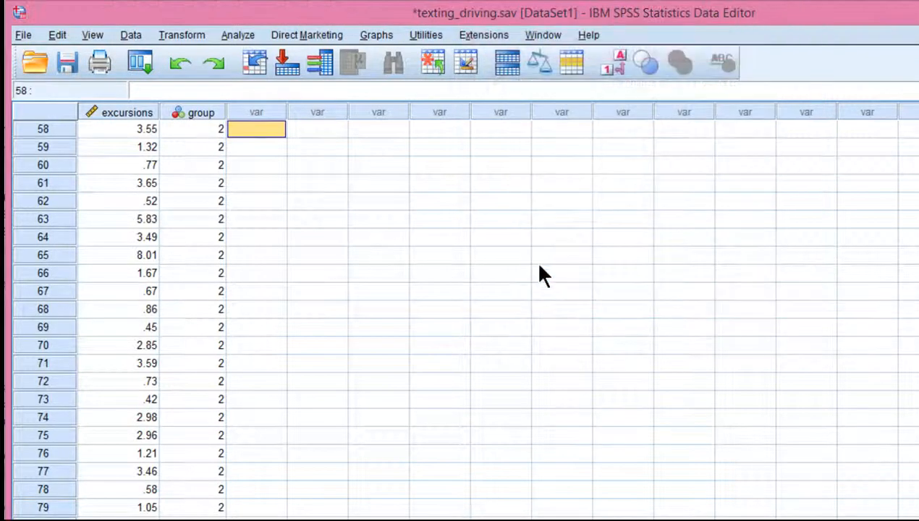
{"action": "left_click", "coordinate": [237, 35]}
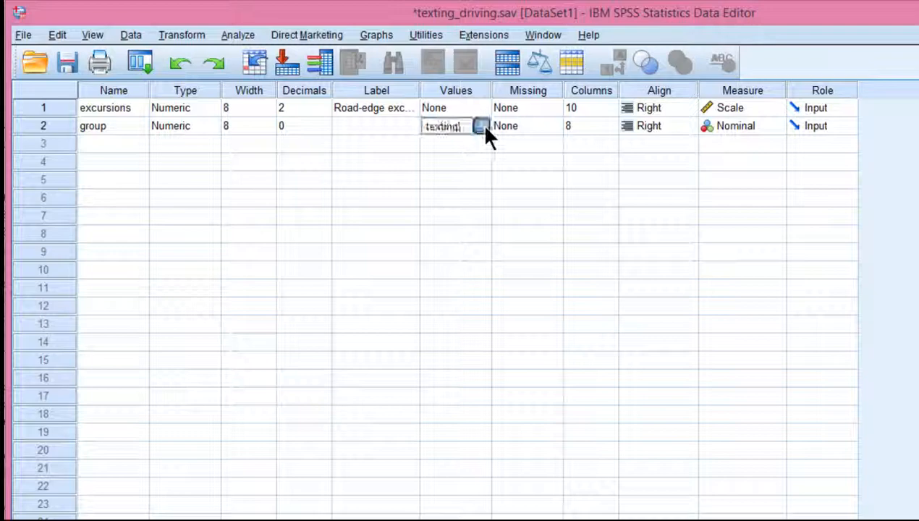
{"action": "left_click", "coordinate": [480, 125]}
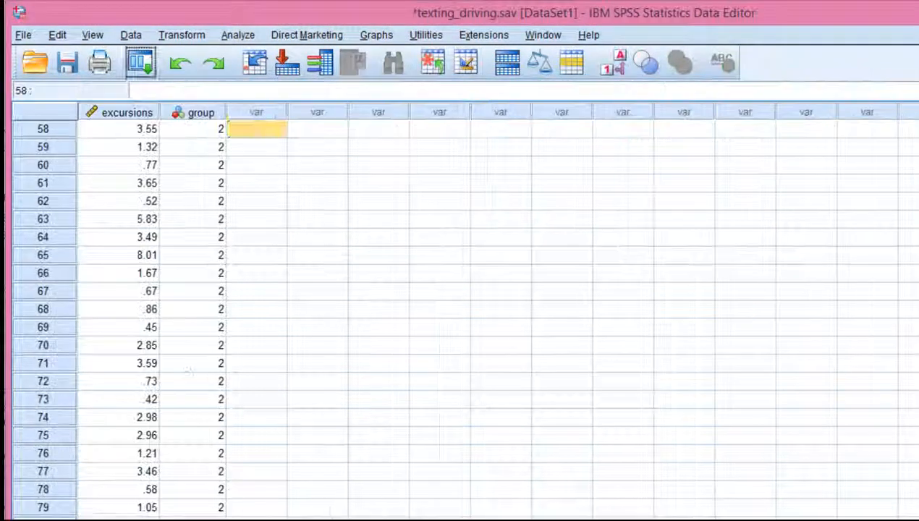
Step: Start a One-Way ANOVA with Road-edge excursions as dependent and group as factor
{"action": "left_click", "coordinate": [238, 35]}
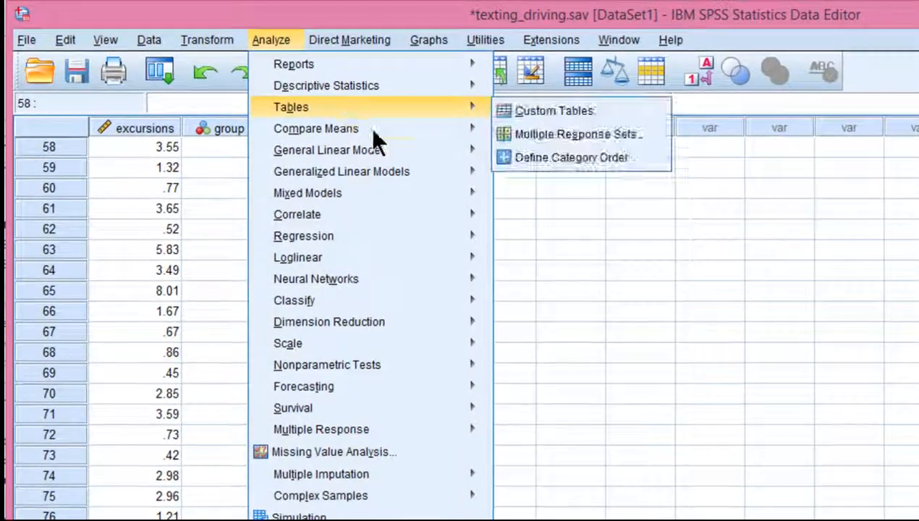
{"action": "left_click", "coordinate": [315, 128]}
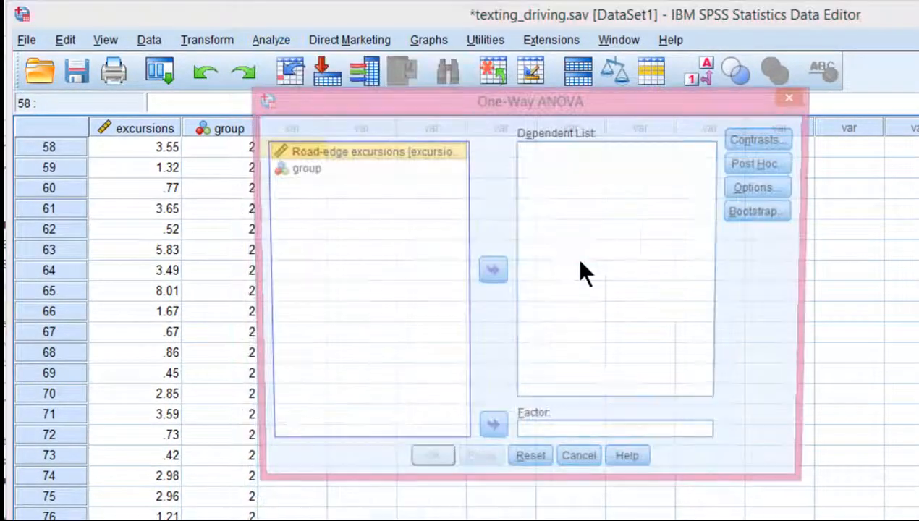
{"action": "left_click", "coordinate": [492, 269]}
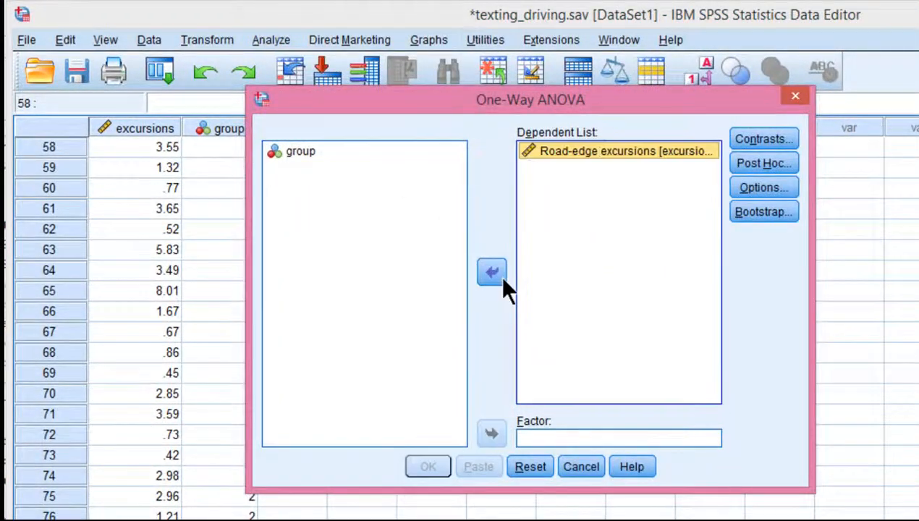
{"action": "left_click", "coordinate": [300, 151]}
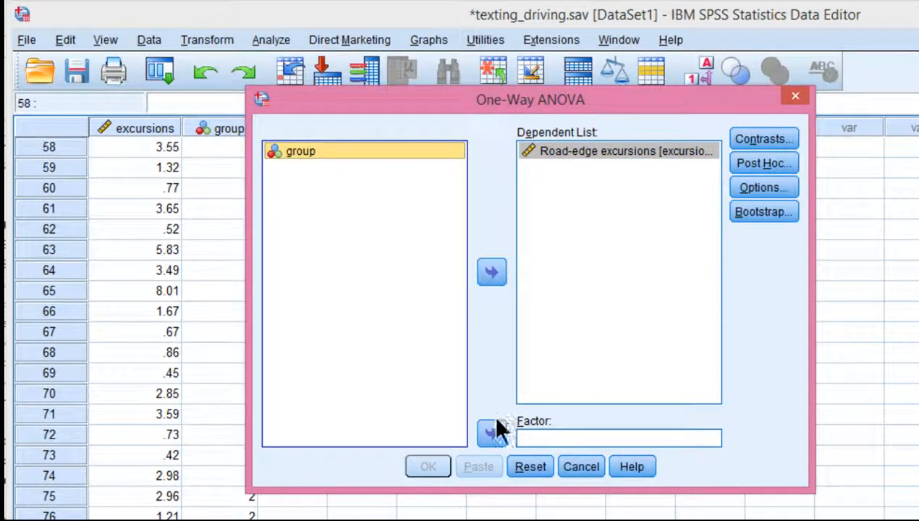
{"action": "left_click", "coordinate": [492, 432]}
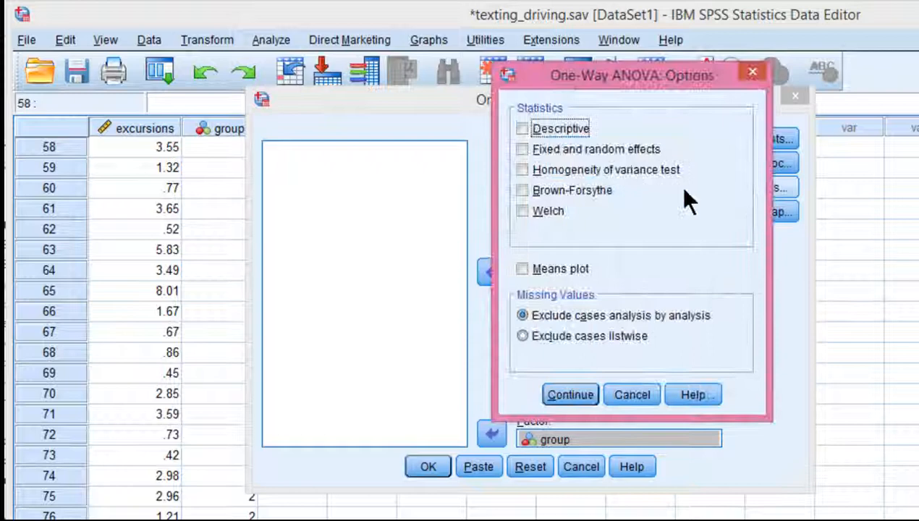
Step: Add homogeneity of variance, Brown-Forsythe and Welch tests, then run the ANOVA
{"action": "left_click", "coordinate": [523, 169]}
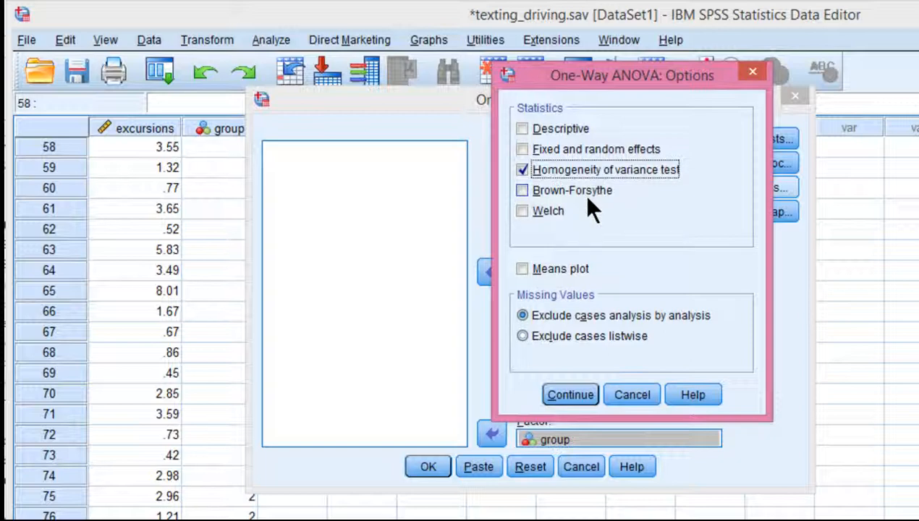
{"action": "left_click", "coordinate": [523, 190]}
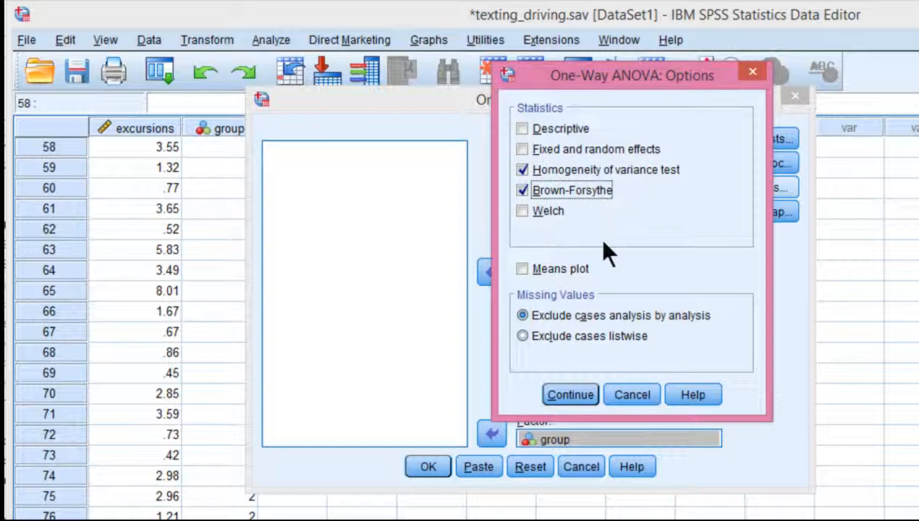
{"action": "left_click", "coordinate": [522, 211]}
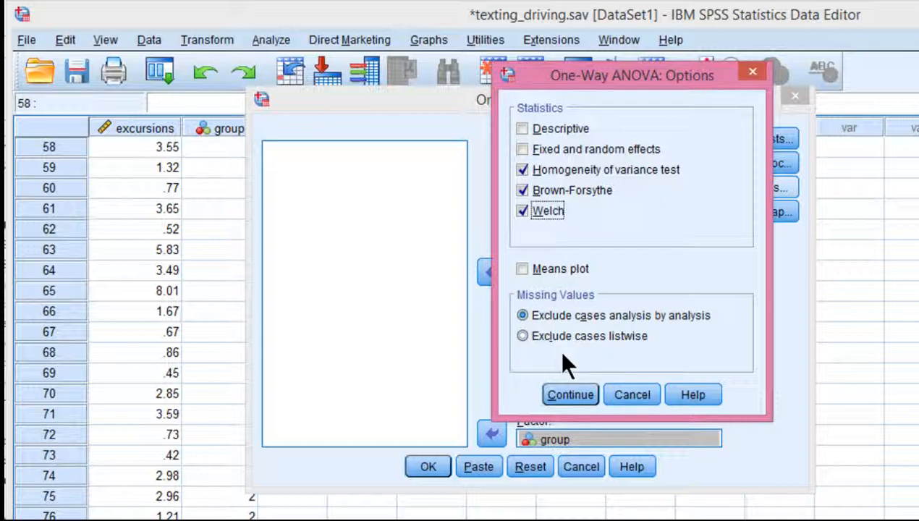
{"action": "left_click", "coordinate": [570, 394]}
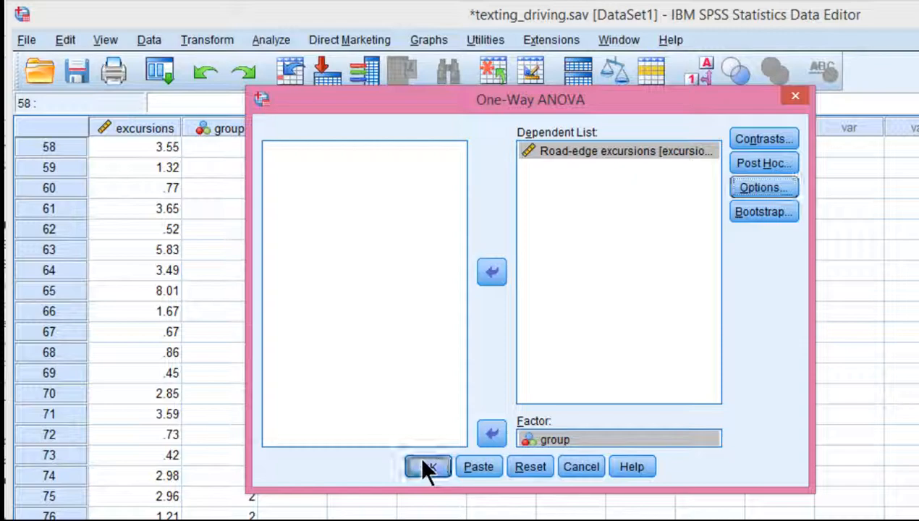
{"action": "left_click", "coordinate": [427, 466]}
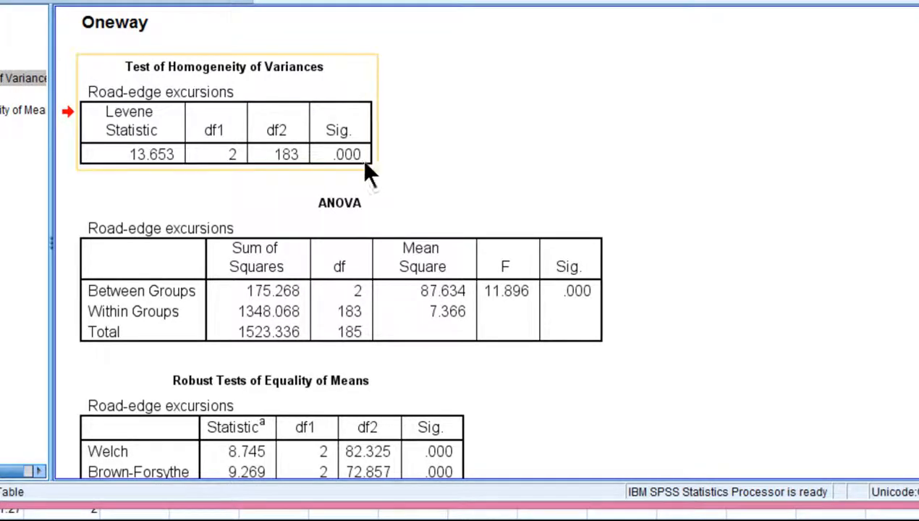
{"action": "mouse_move", "coordinate": [347, 153]}
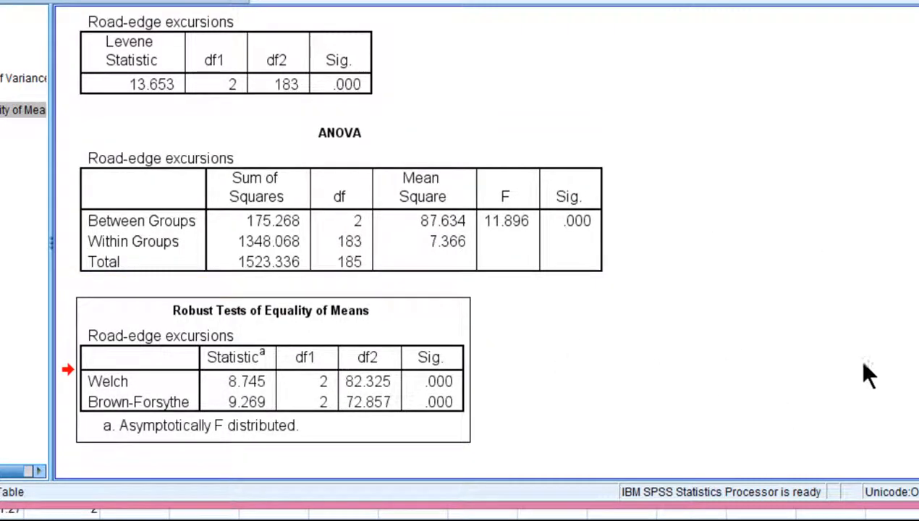
{"action": "mouse_move", "coordinate": [882, 365]}
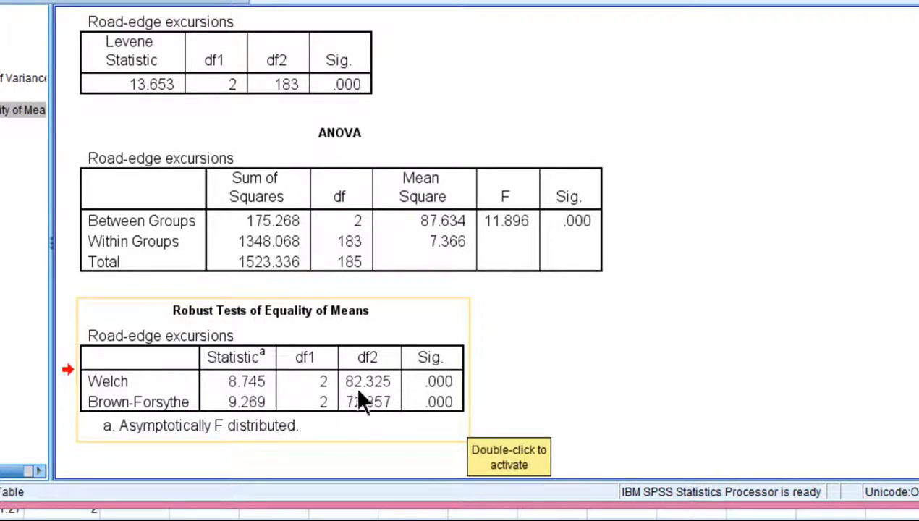
{"action": "mouse_move", "coordinate": [377, 402]}
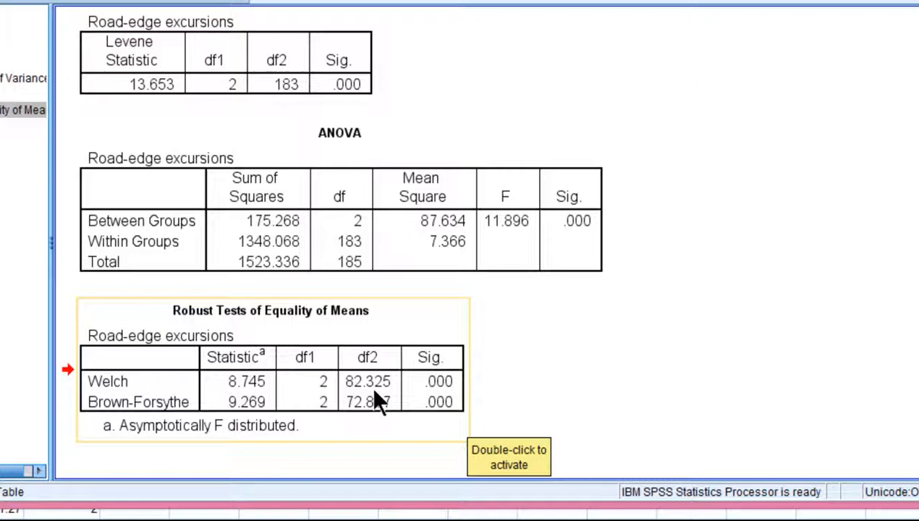
{"action": "mouse_move", "coordinate": [393, 405]}
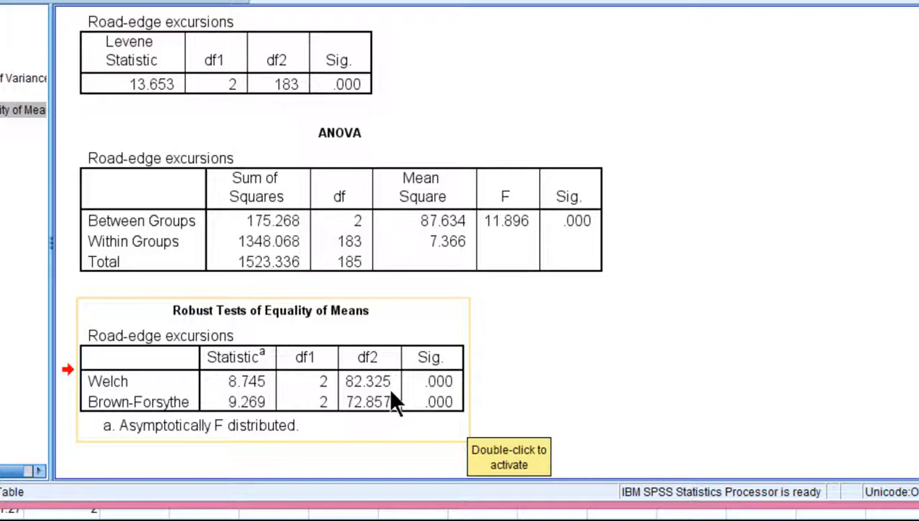
{"action": "mouse_move", "coordinate": [361, 391]}
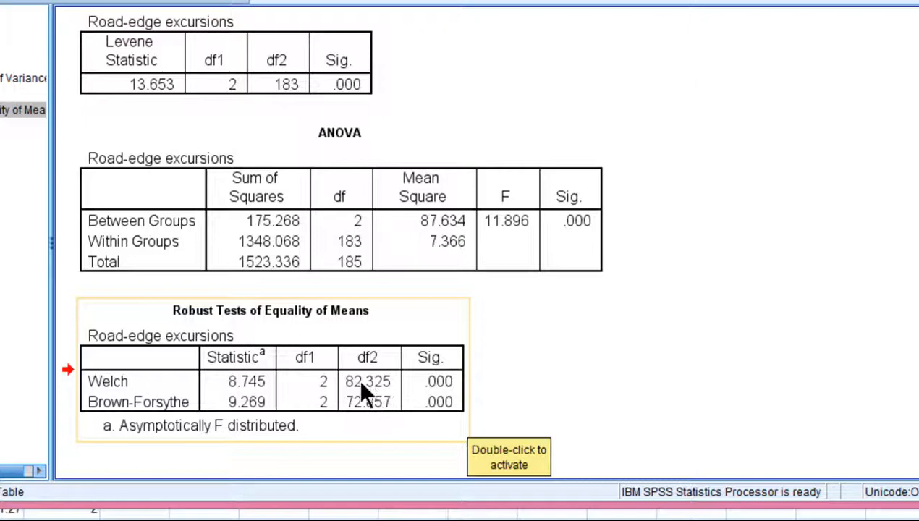
{"action": "mouse_move", "coordinate": [383, 390]}
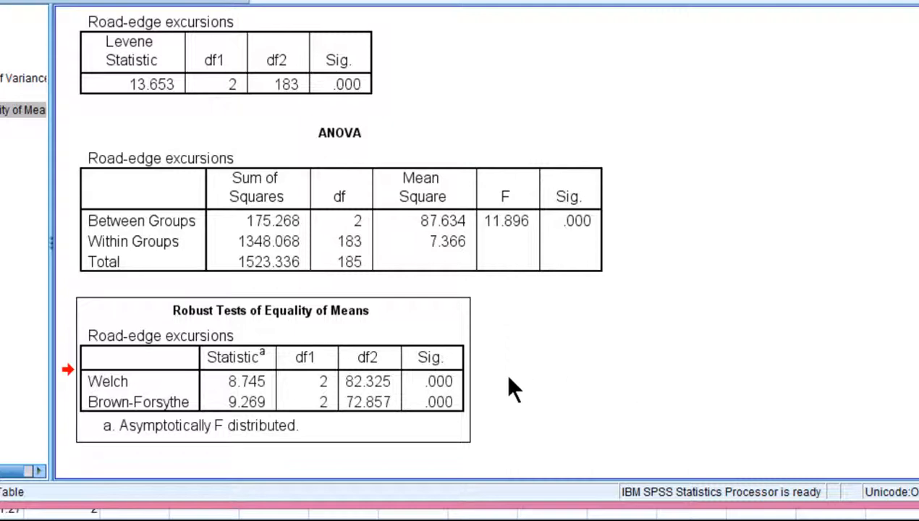
{"action": "left_click", "coordinate": [271, 369]}
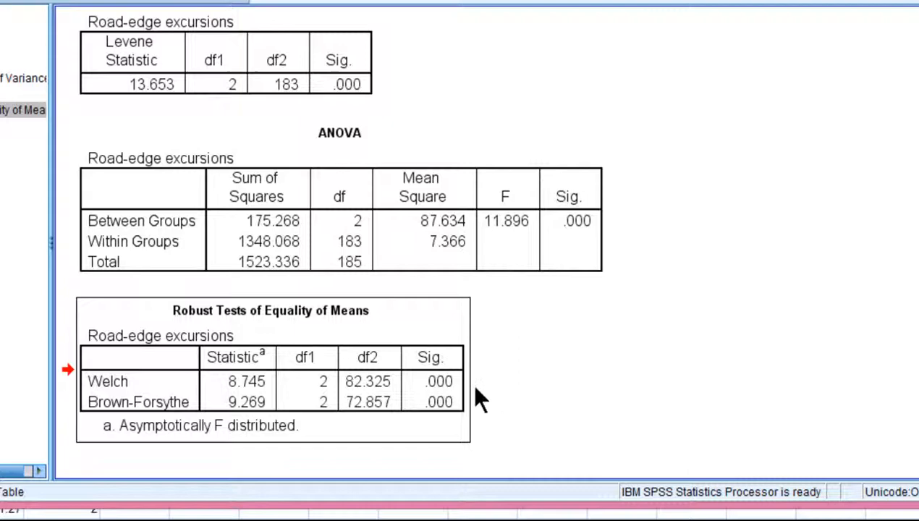
{"action": "mouse_move", "coordinate": [460, 396]}
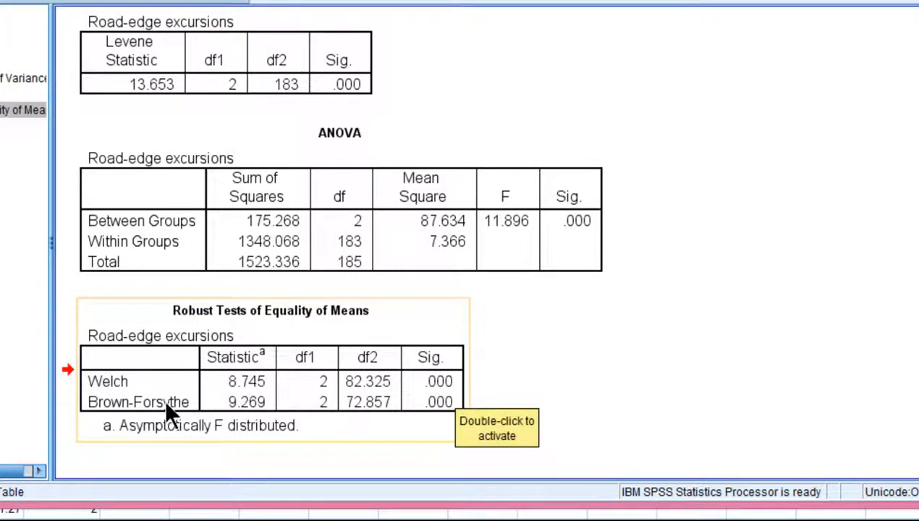
{"action": "mouse_move", "coordinate": [273, 423]}
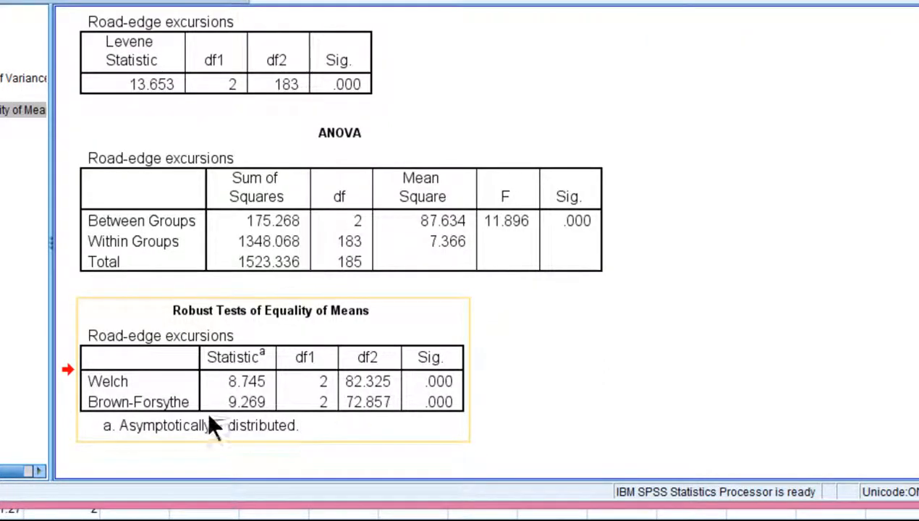
{"action": "mouse_move", "coordinate": [147, 405]}
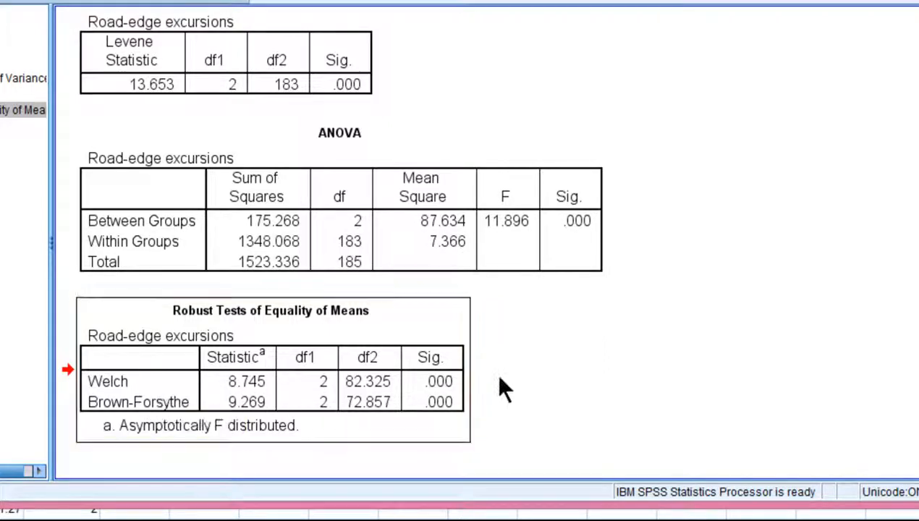
{"action": "mouse_move", "coordinate": [536, 405]}
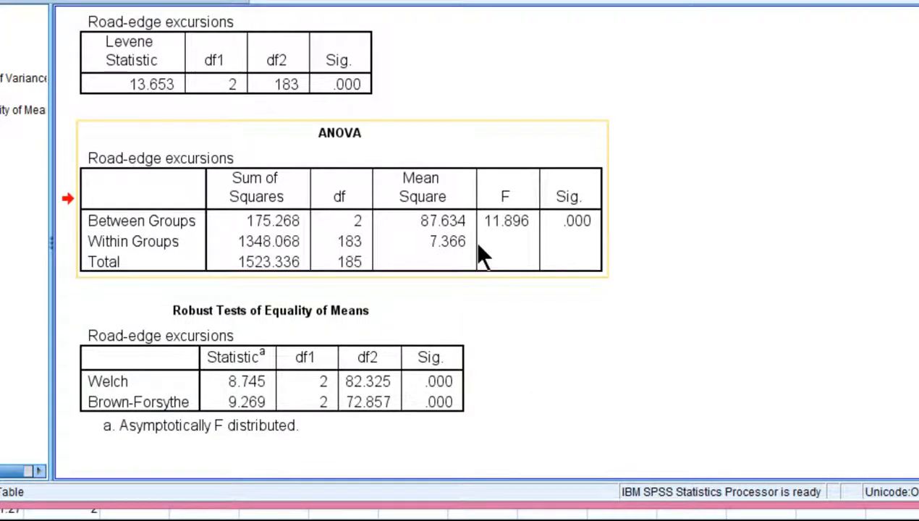
{"action": "left_click", "coordinate": [160, 379]}
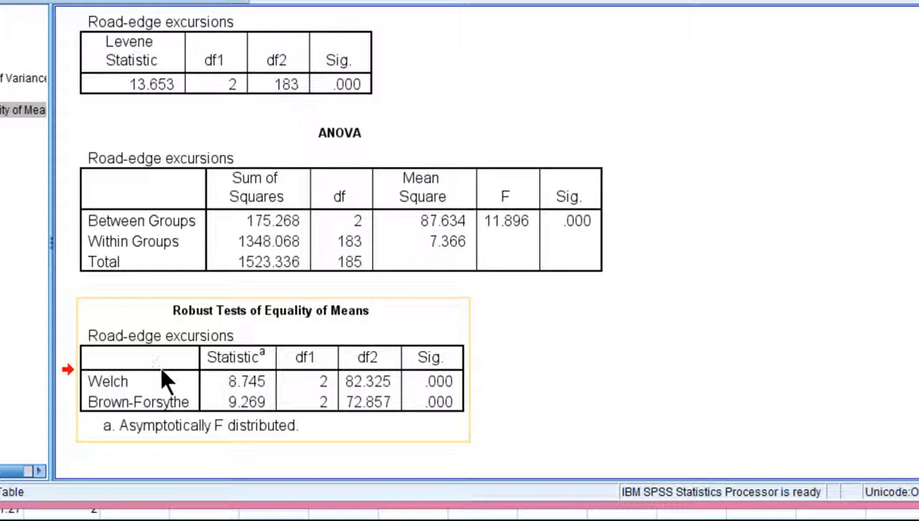
{"action": "mouse_move", "coordinate": [431, 408]}
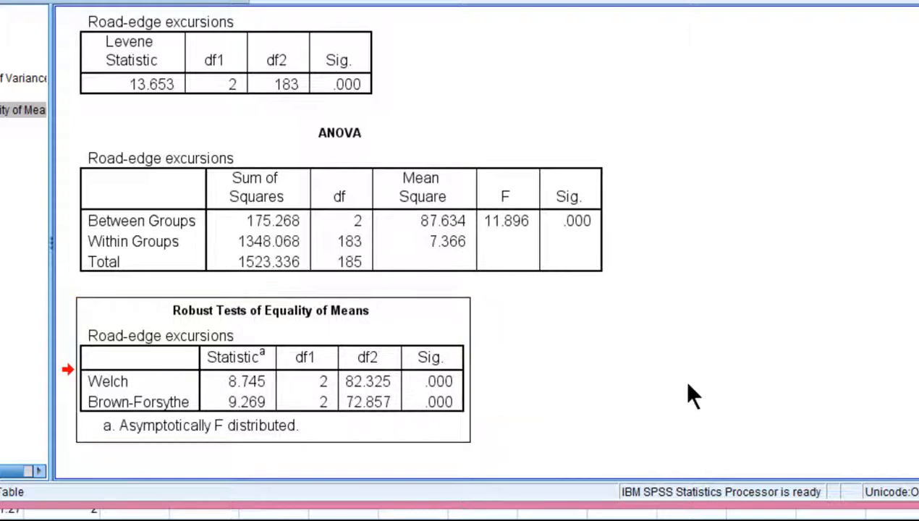
{"action": "mouse_move", "coordinate": [700, 397]}
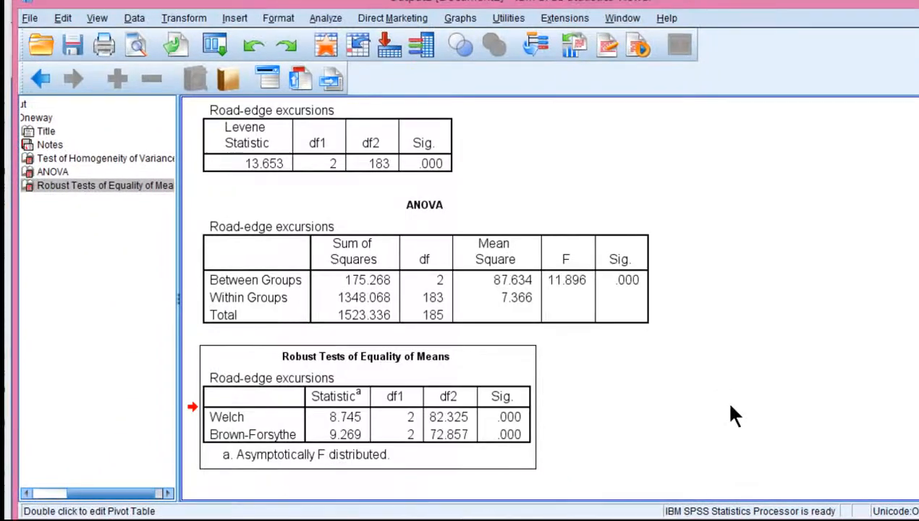
Step: Recall the One-Way ANOVA and add Descriptive statistics to its options
{"action": "left_click", "coordinate": [324, 17]}
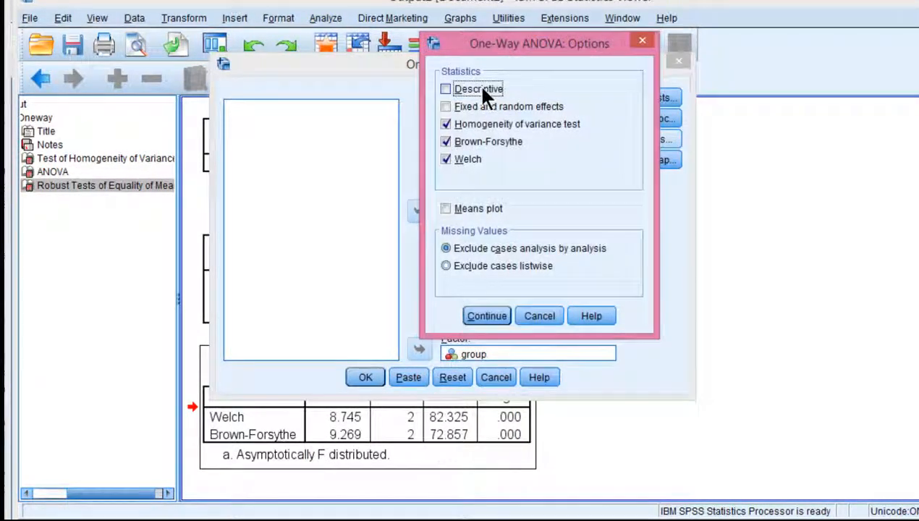
{"action": "left_click", "coordinate": [486, 315]}
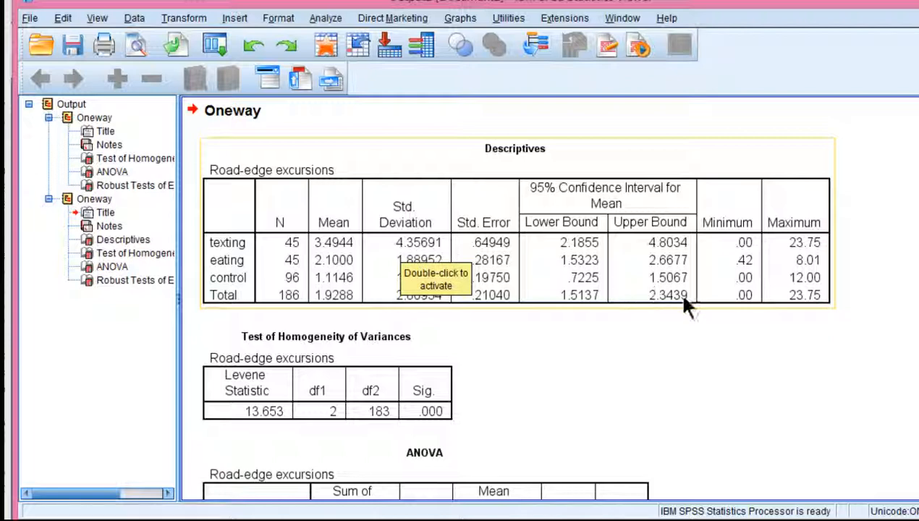
{"action": "mouse_move", "coordinate": [420, 277]}
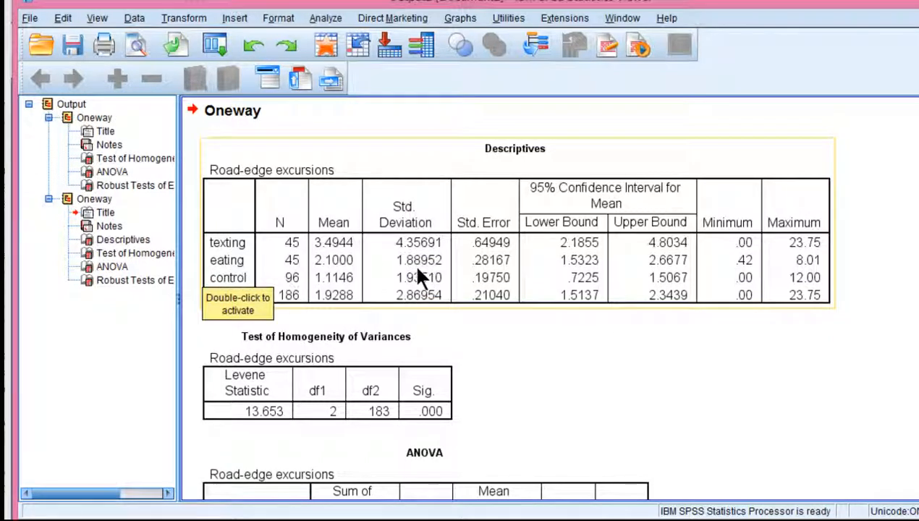
{"action": "mouse_move", "coordinate": [810, 304]}
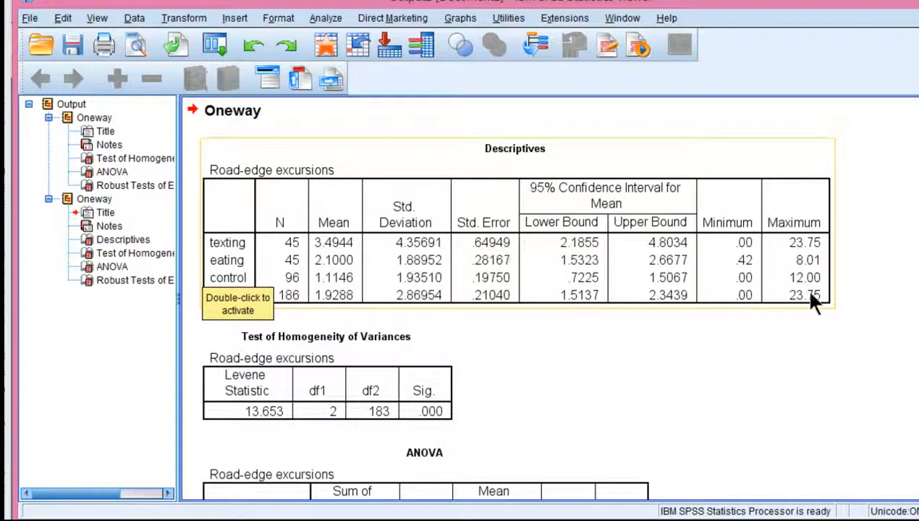
{"action": "mouse_move", "coordinate": [431, 307]}
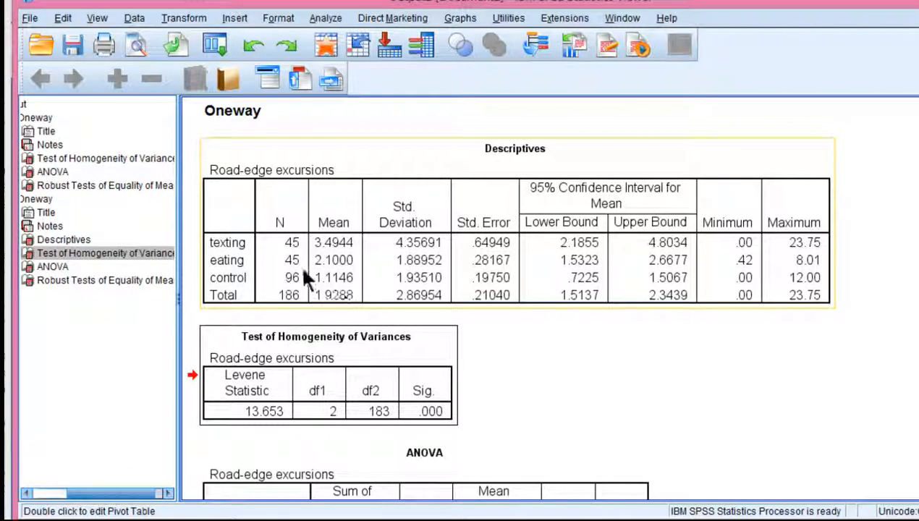
Step: Scroll through the new Descriptives, Levene, ANOVA and Robust Tests output
{"action": "scroll", "scroll_direction": "down", "scroll_amount": 3}
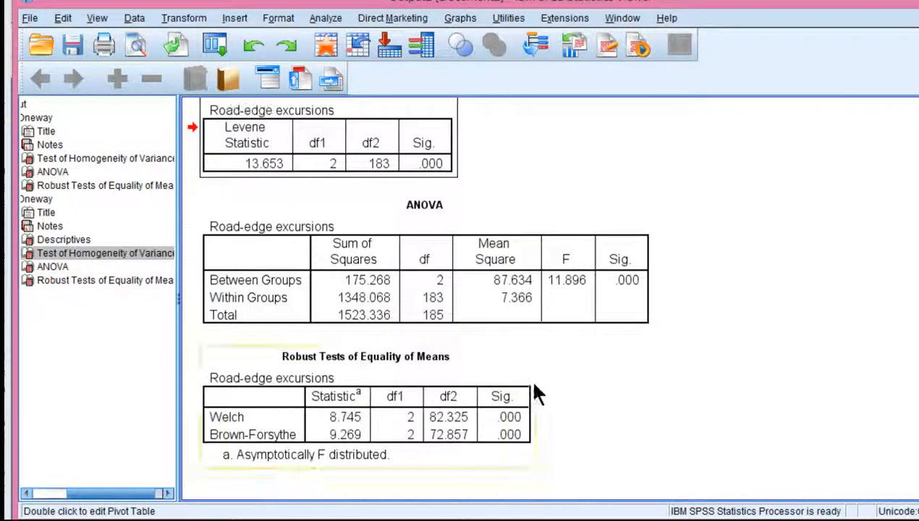